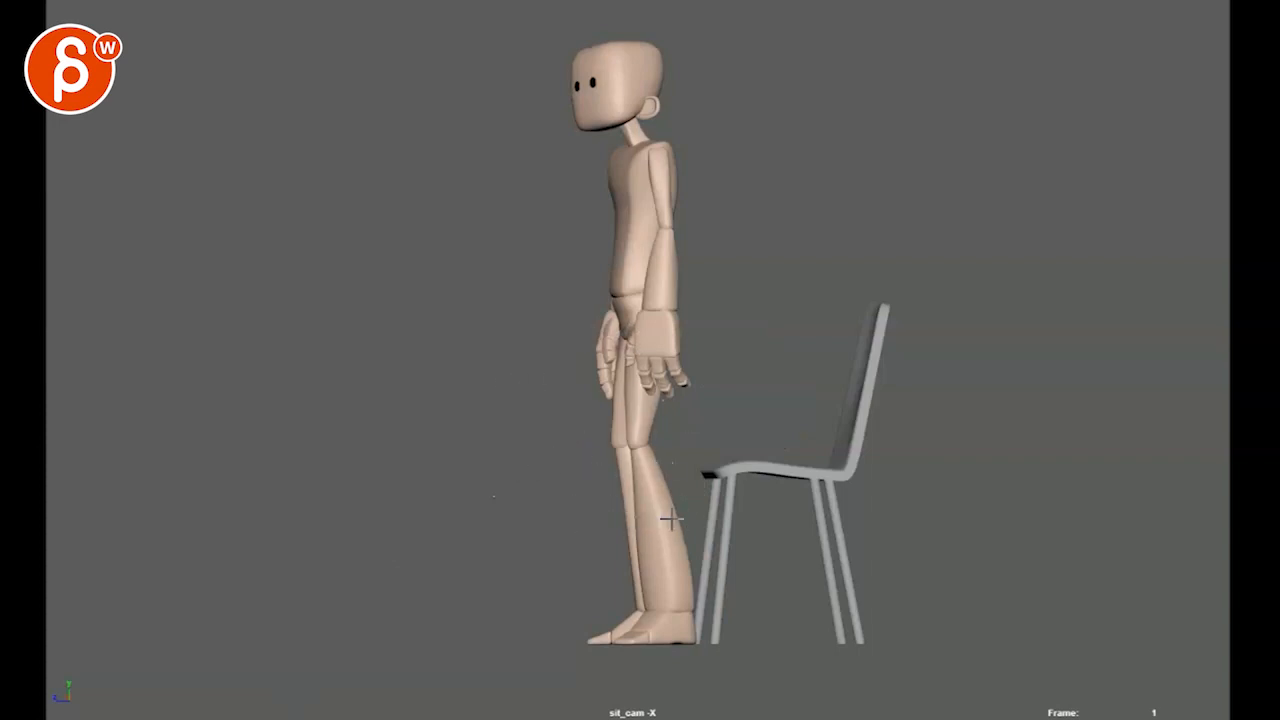
pyautogui.moveTo(672, 136)
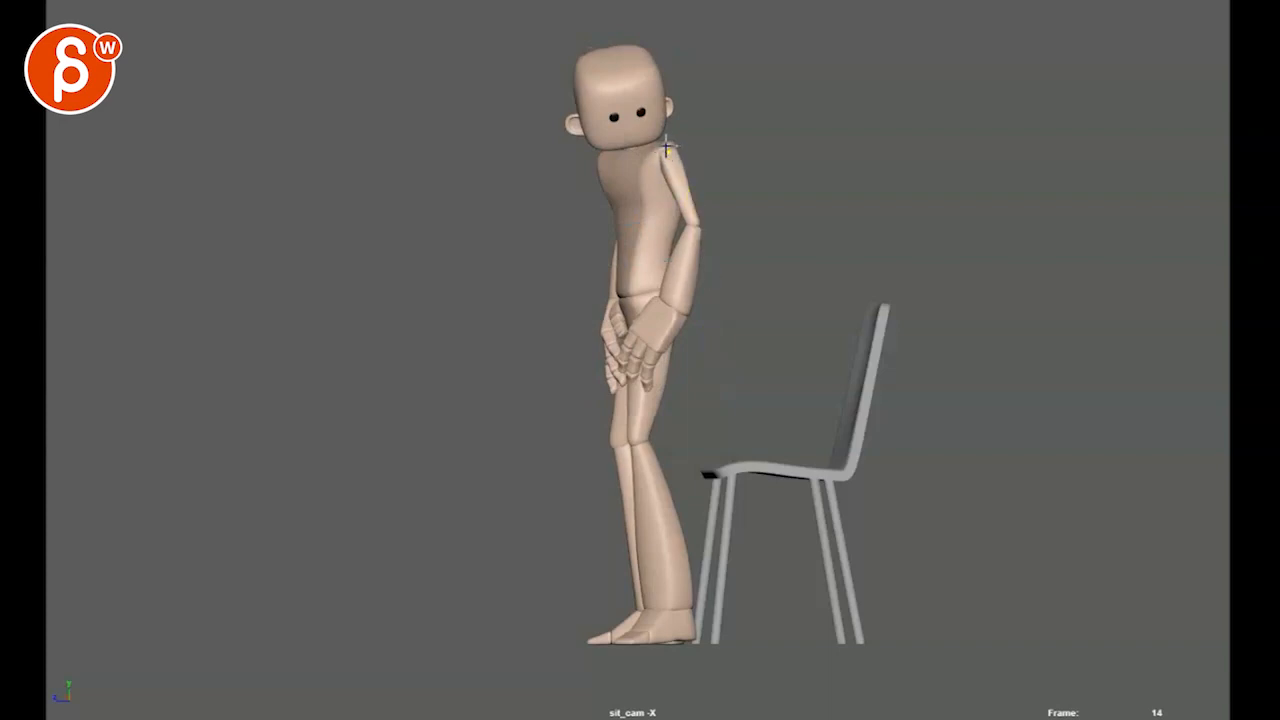
# Sketch a yellow Grease Pencil stroke marking the neck's hunched angle on frame 14
pyautogui.click(696, 184)
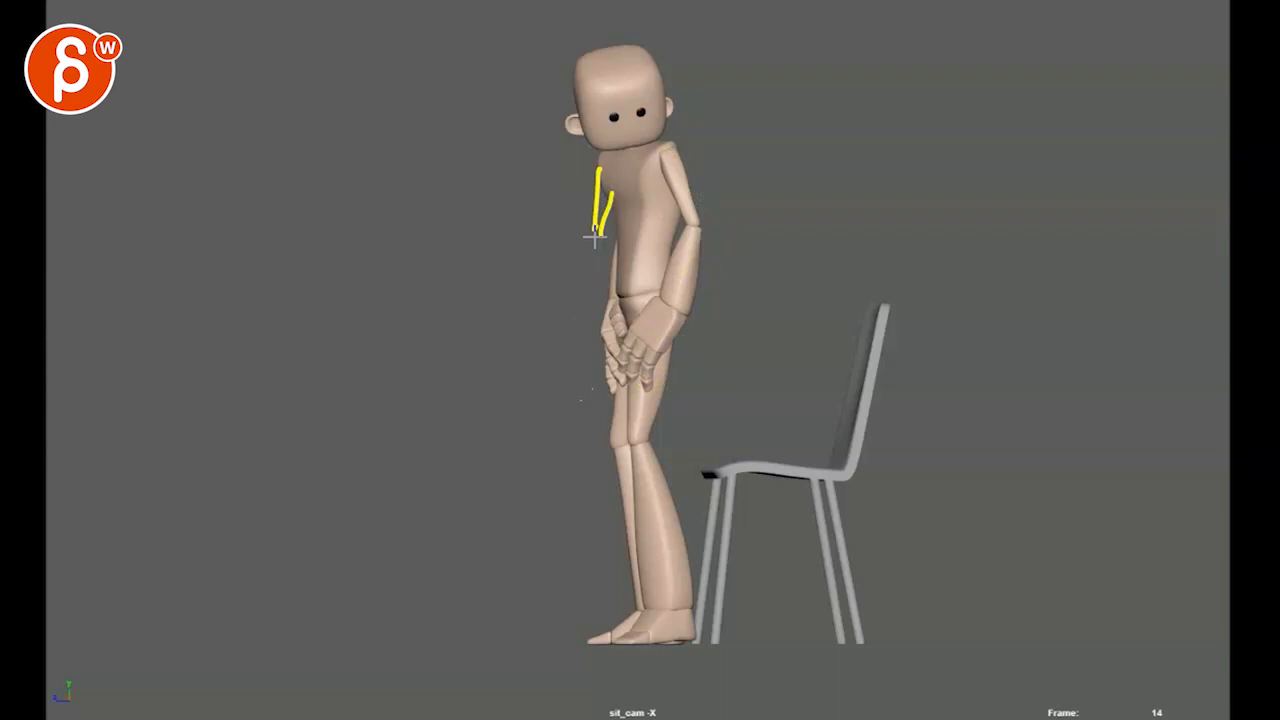
pyautogui.moveTo(596, 236); pyautogui.dragTo(600, 290)
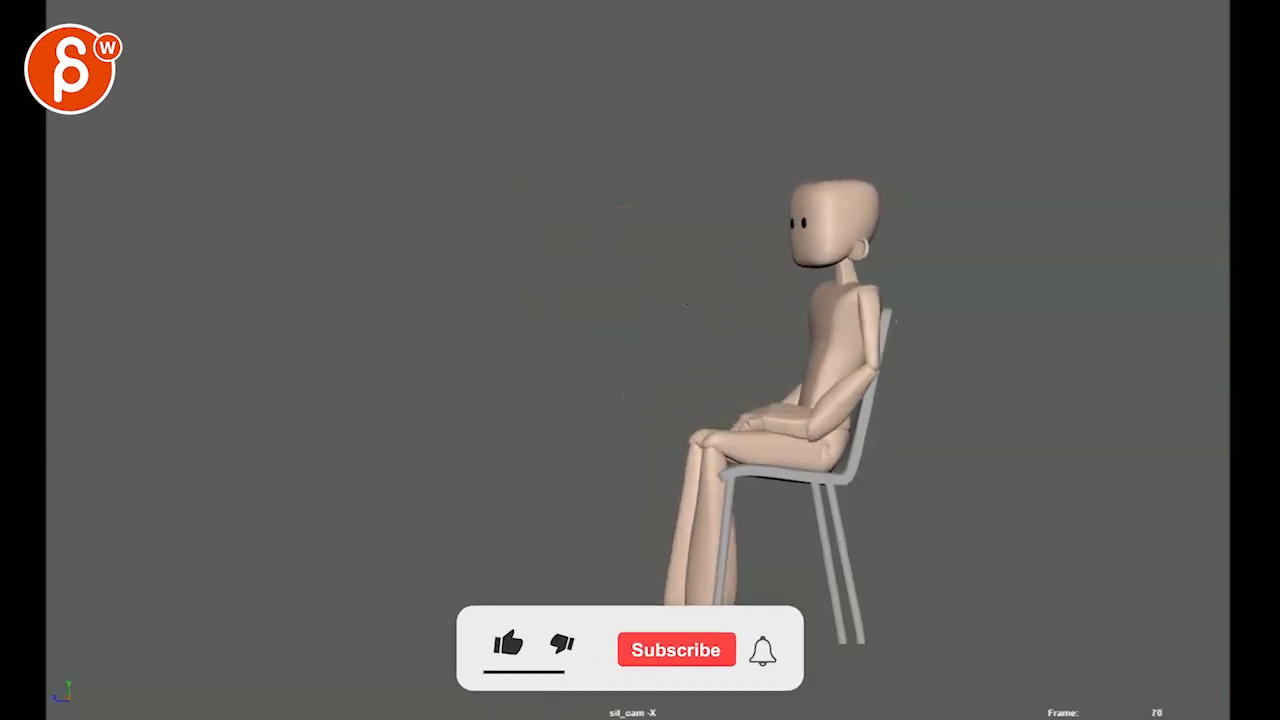
# Jump the timeline to the final settled seated frame of the playblast
pyautogui.click(508, 648)
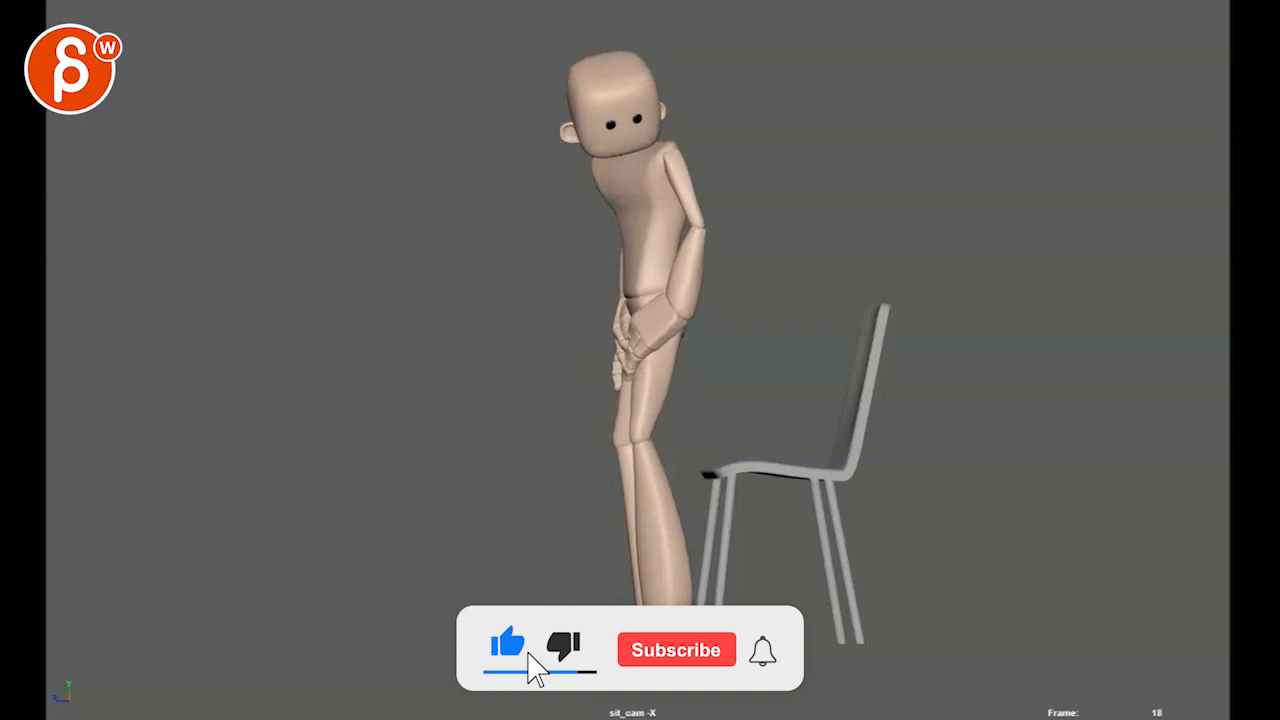
pyautogui.click(676, 648)
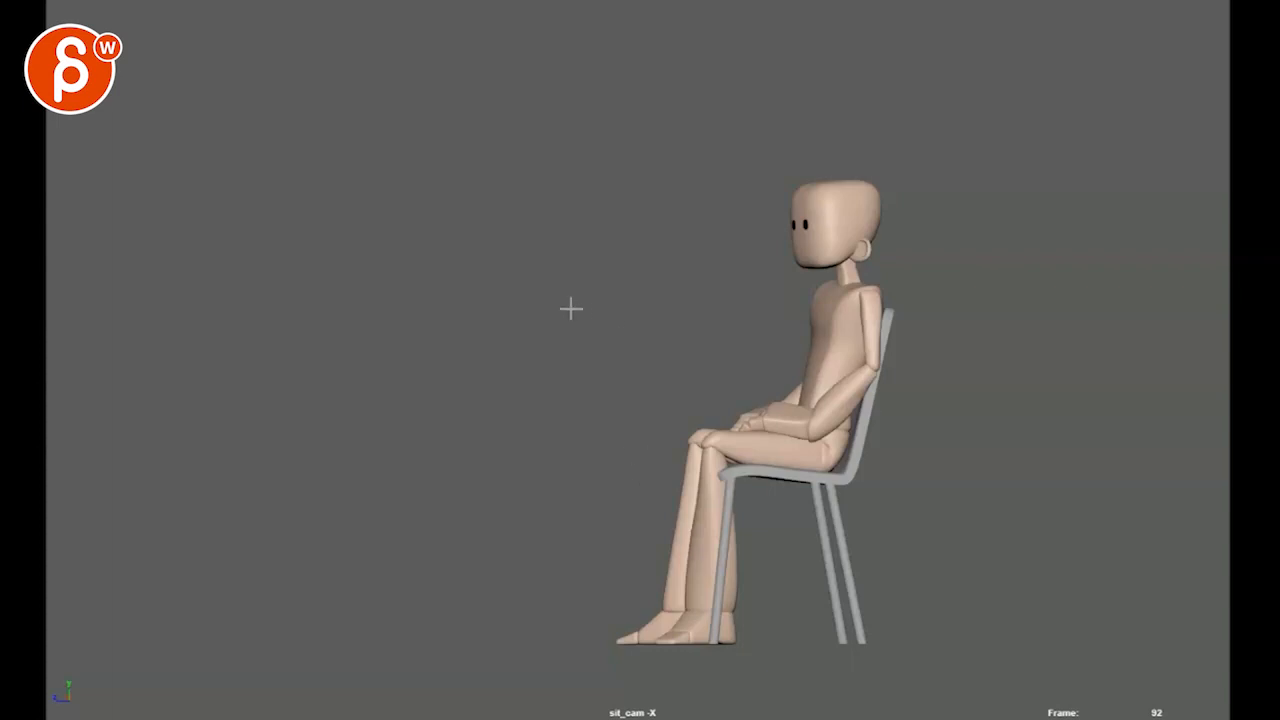
pyautogui.moveTo(552, 304)
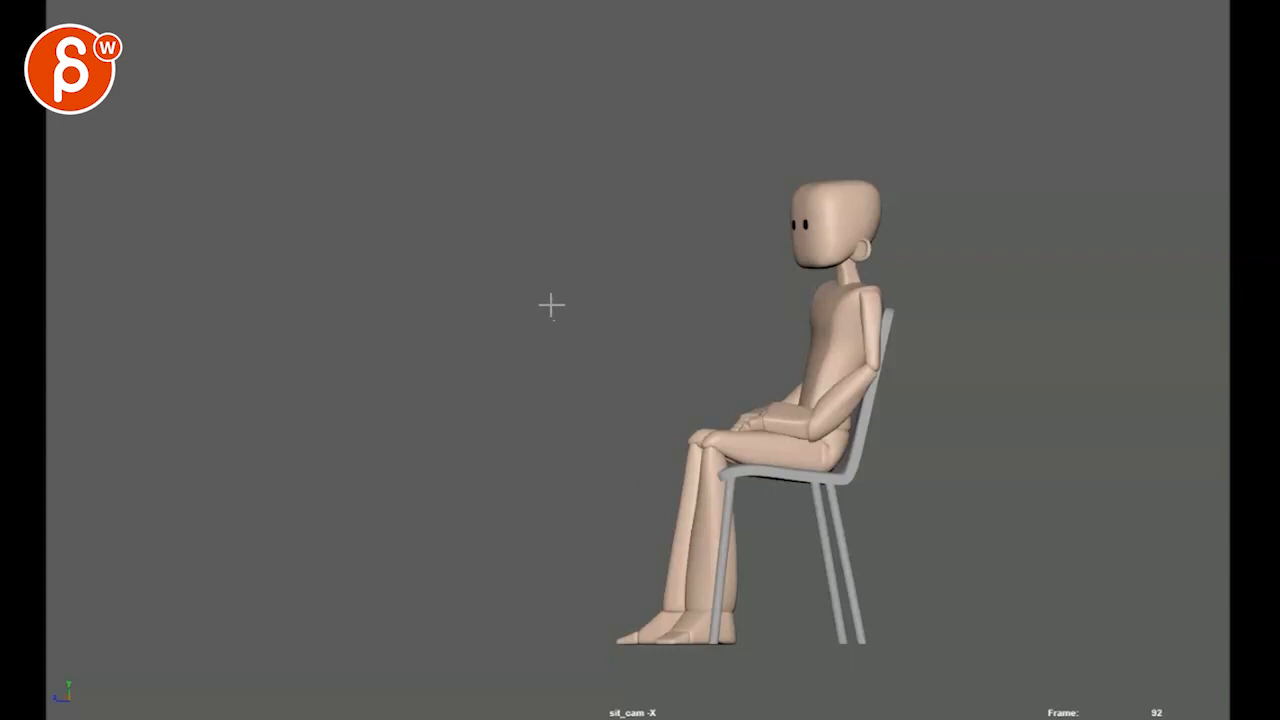